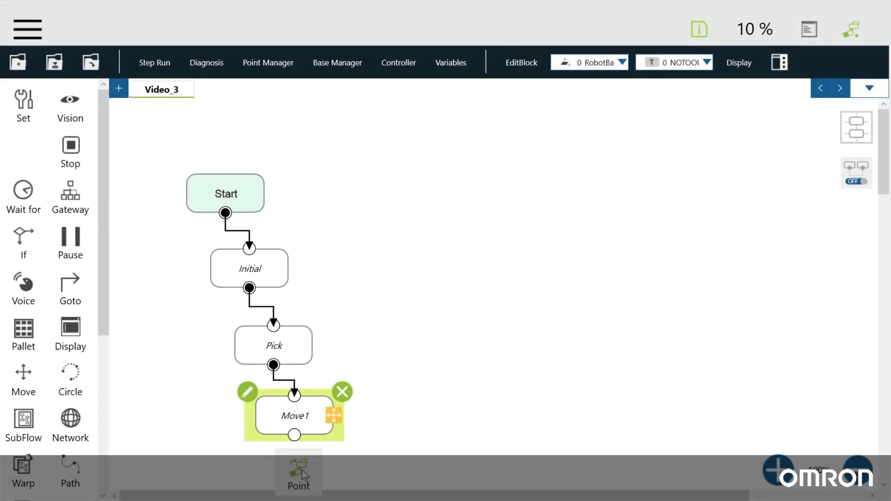
Open the Video_6_p reference flow and start a new project from the main menu.
click(298, 472)
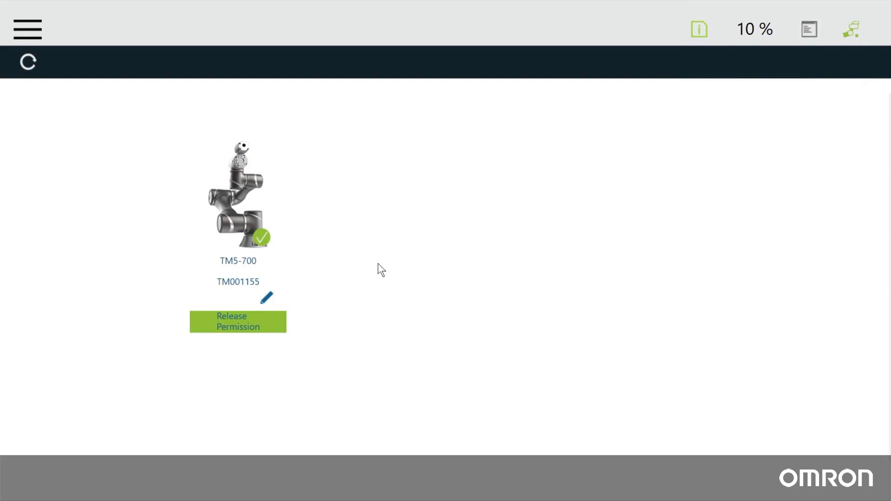
mouse_move(48, 45)
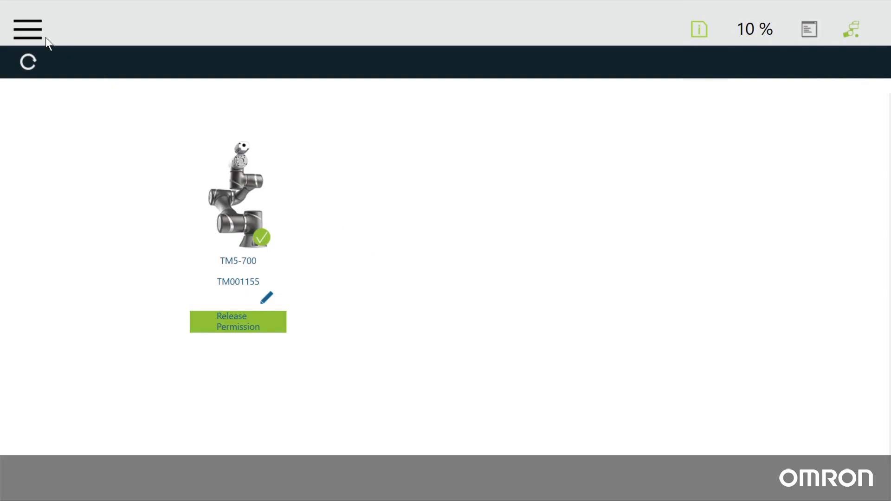
click(27, 29)
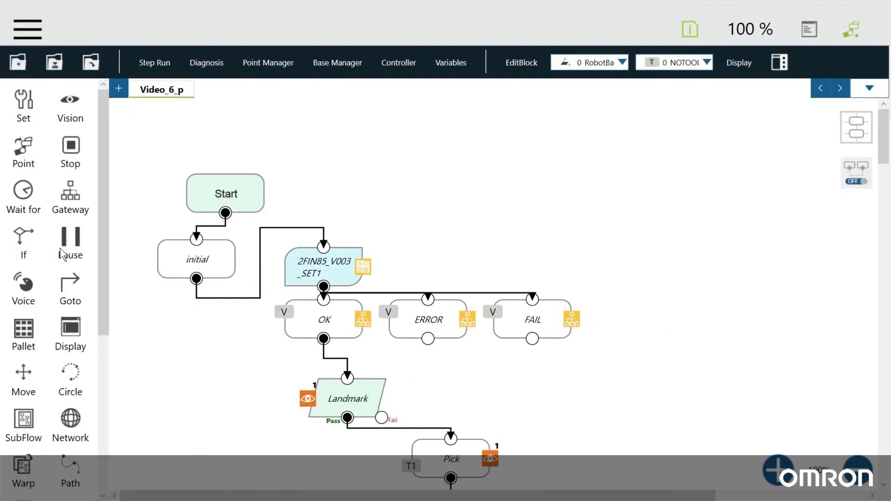
click(16, 61)
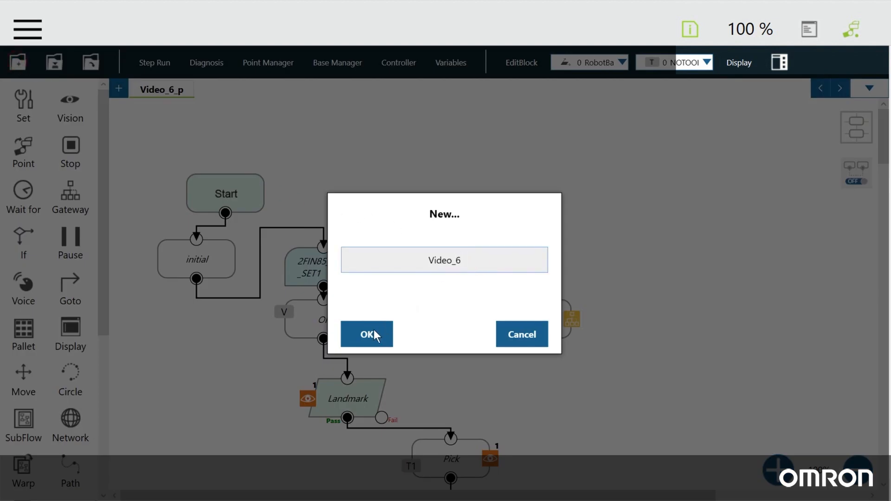
Create the empty Video_6 project and add a Point node after Start.
click(366, 334)
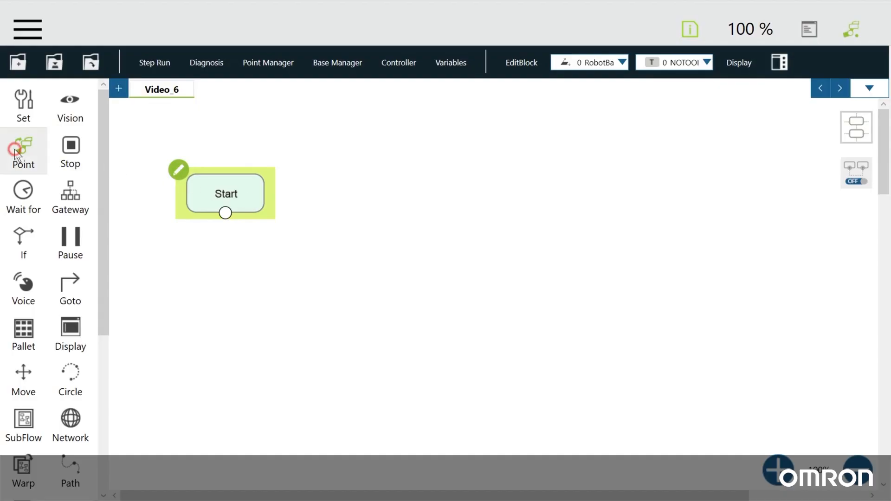
click(23, 150)
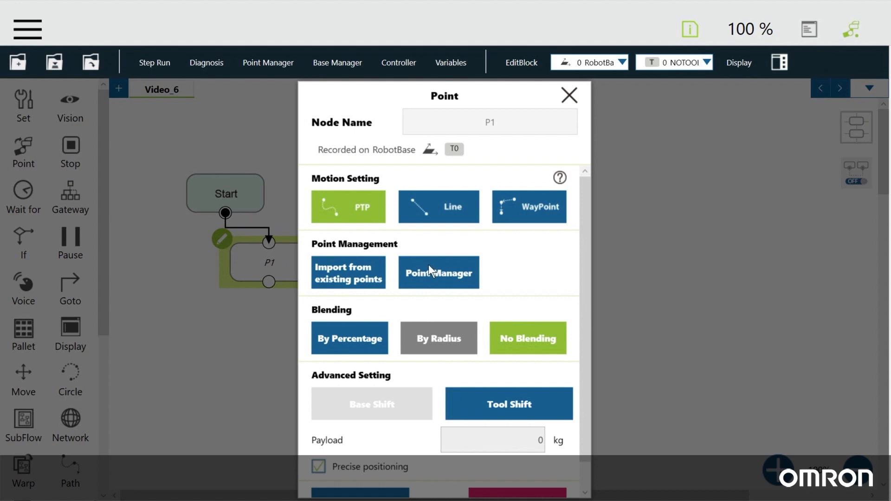
Rename the node's point from P1 to Initial in Point Manager.
click(438, 272)
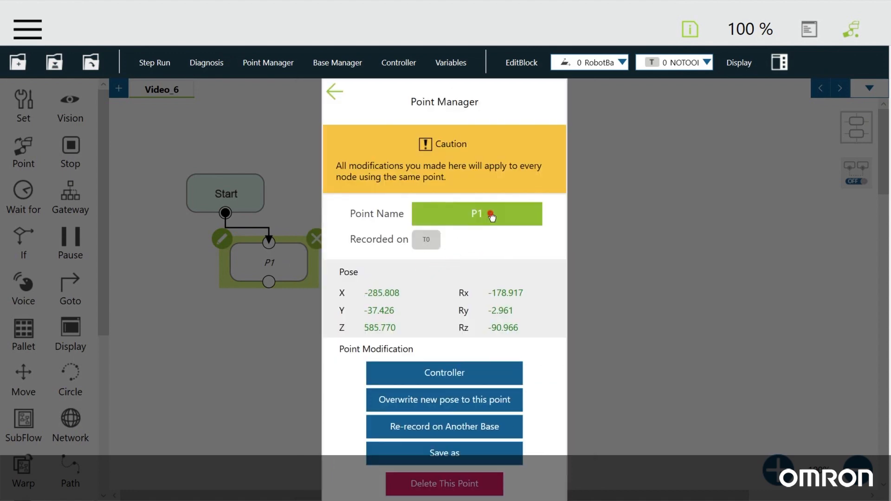
click(476, 214)
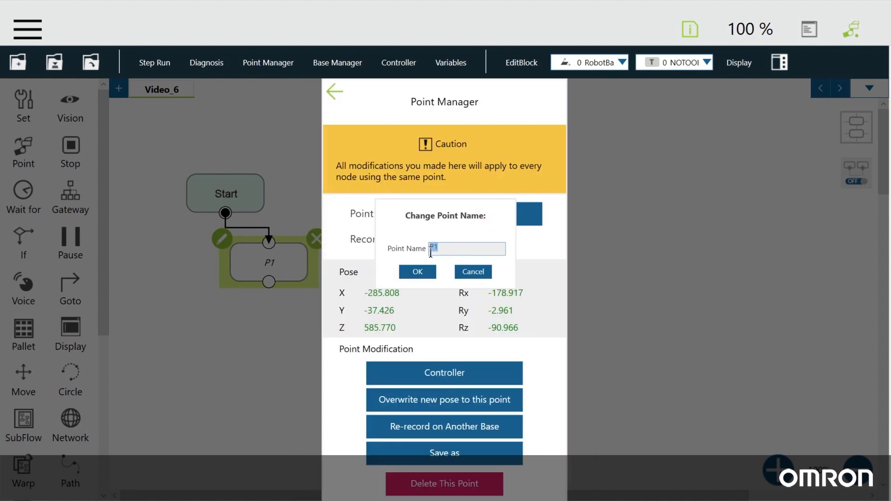
text(Initial)
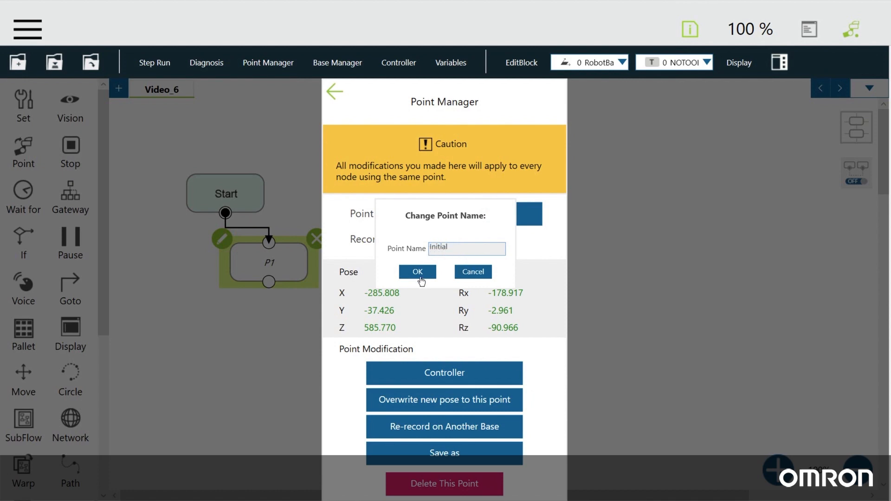
click(417, 272)
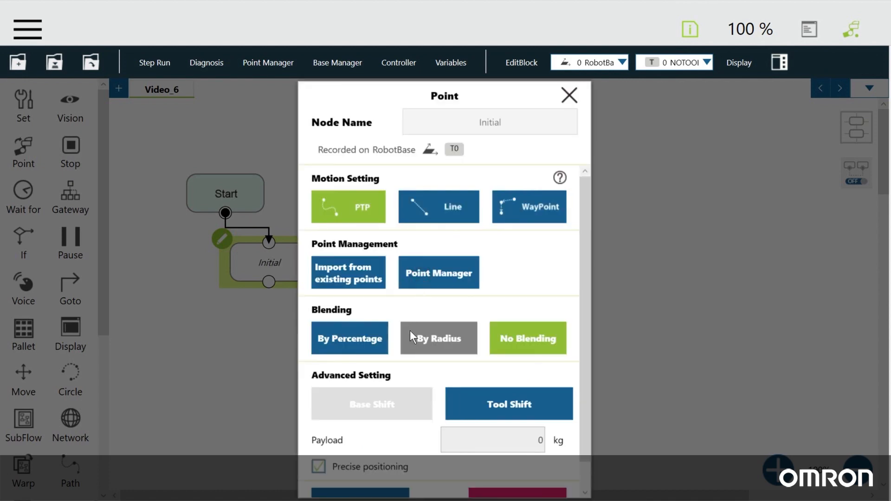
click(568, 96)
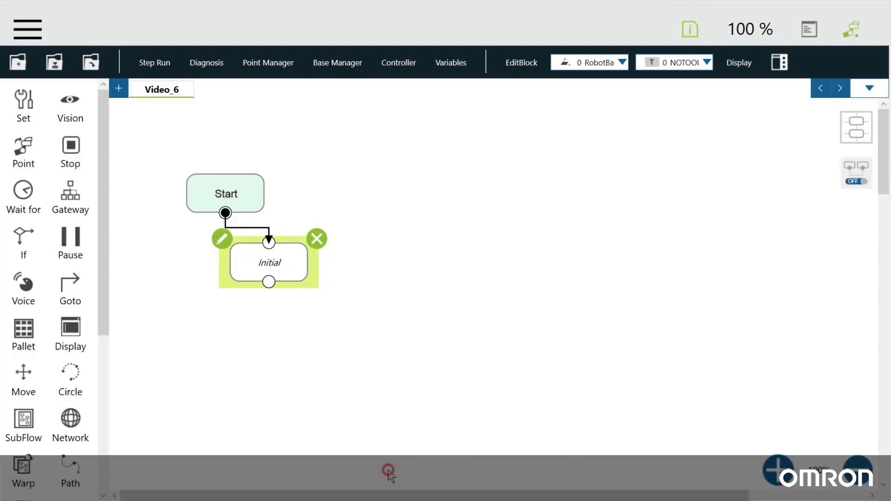
scroll(down, 3)
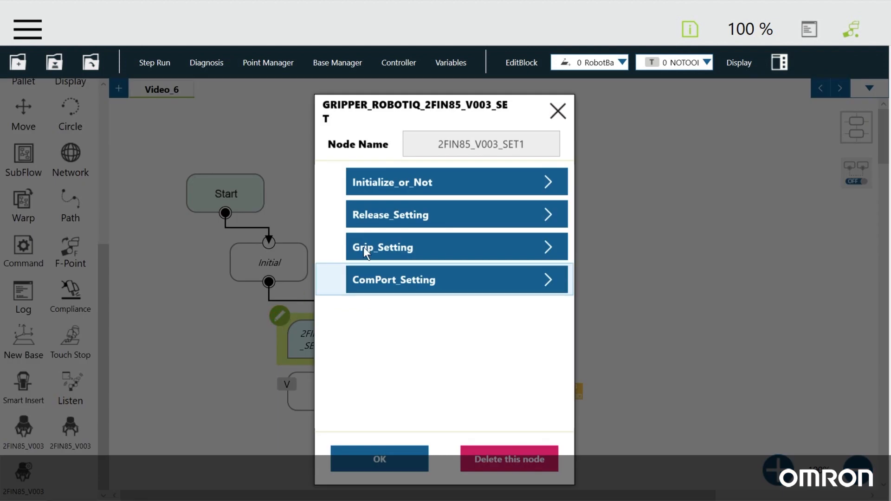
Set the 2FIN85_V003 gripper node's var_reset to true in ComPort_Setting and confirm the node.
click(457, 182)
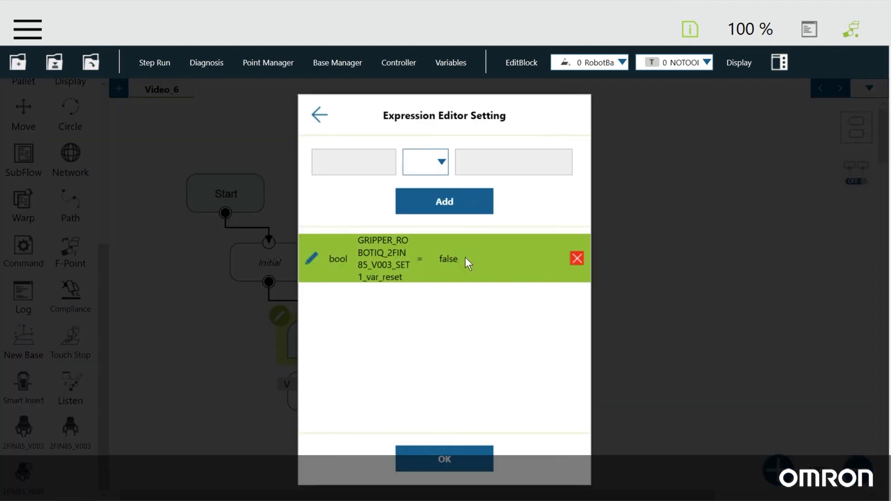
click(310, 258)
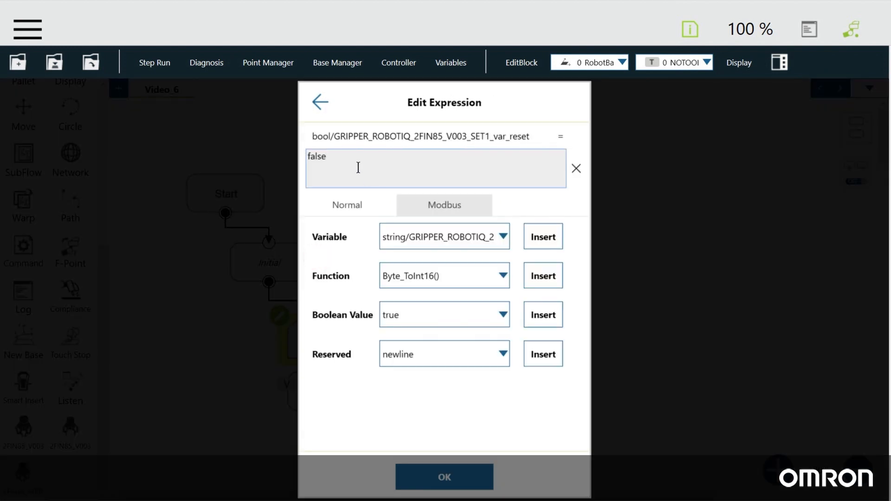
text(t)
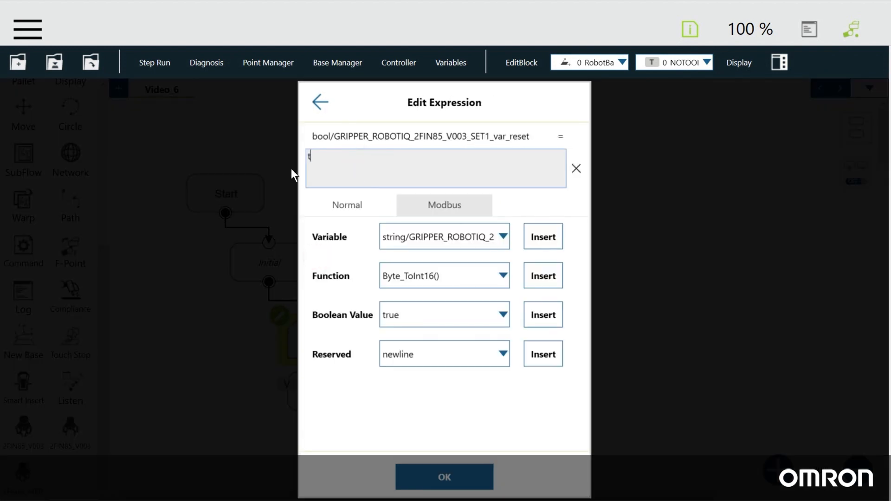
text(rue)
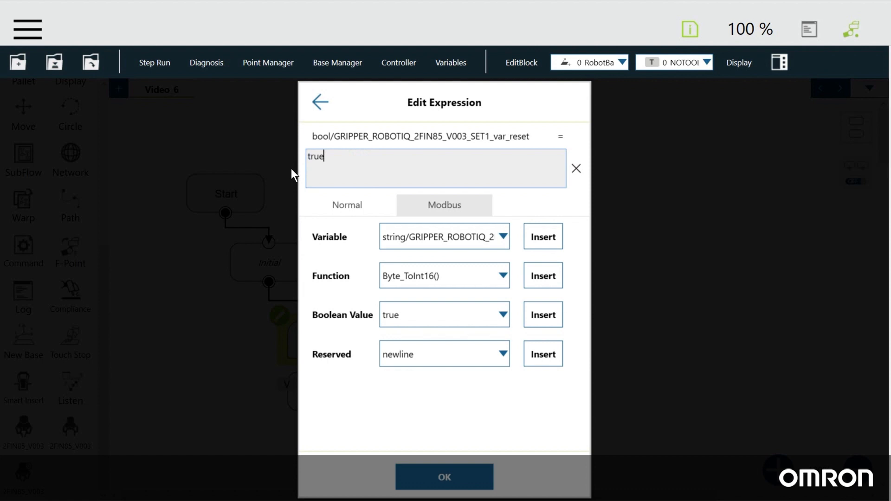
click(444, 476)
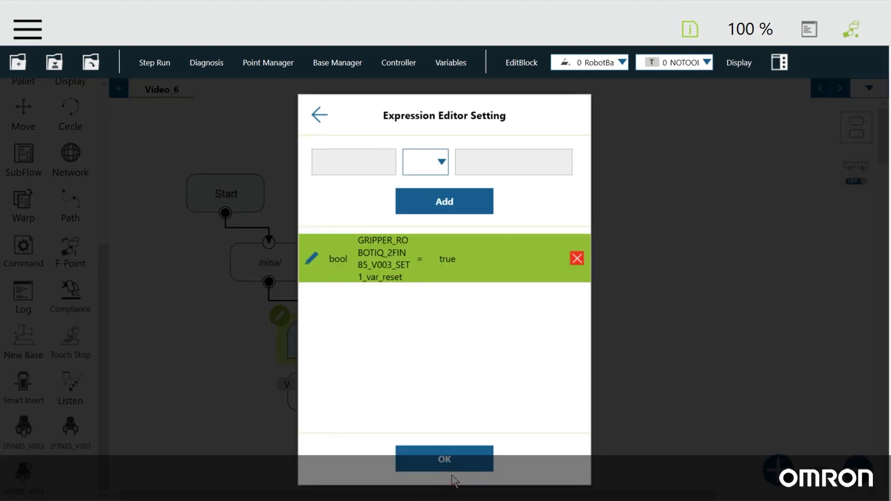
click(443, 459)
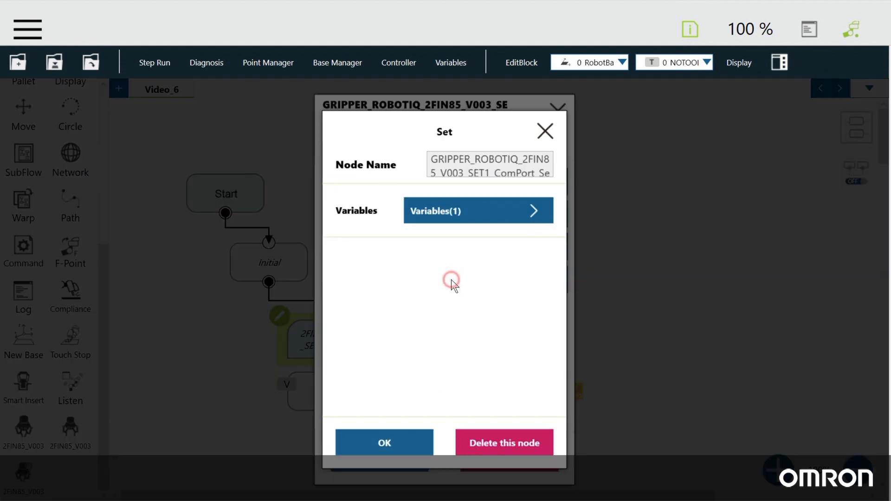
click(478, 210)
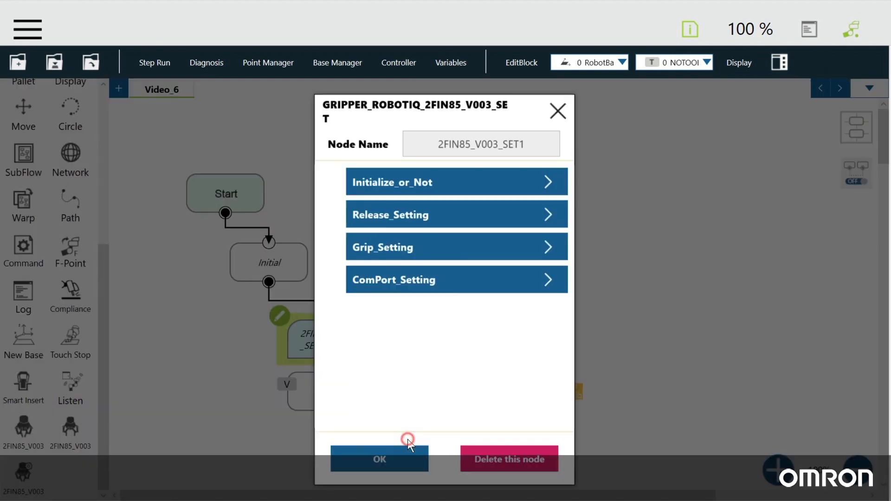
click(378, 460)
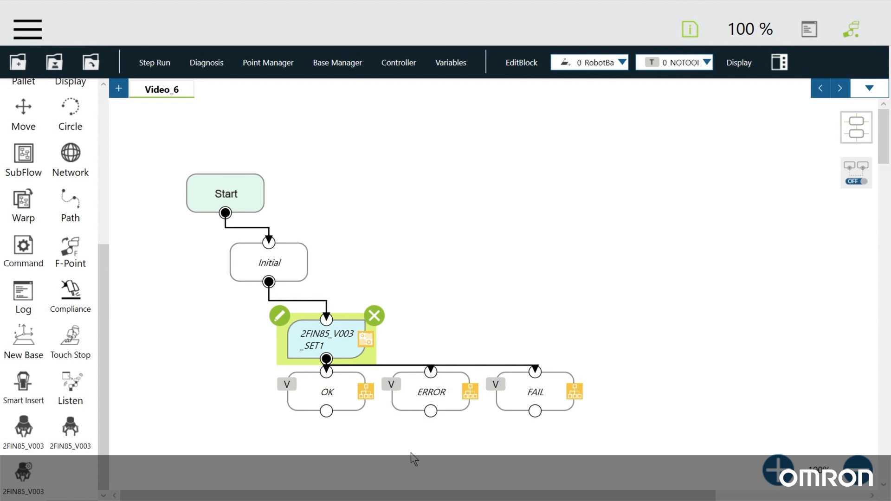
mouse_move(353, 414)
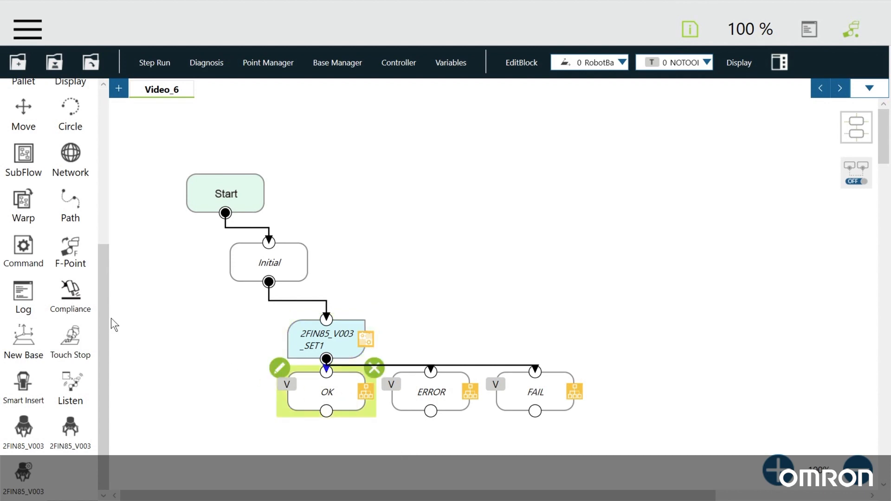
Create a vision job named Landmark from the new Vision node's settings.
scroll(up, 3)
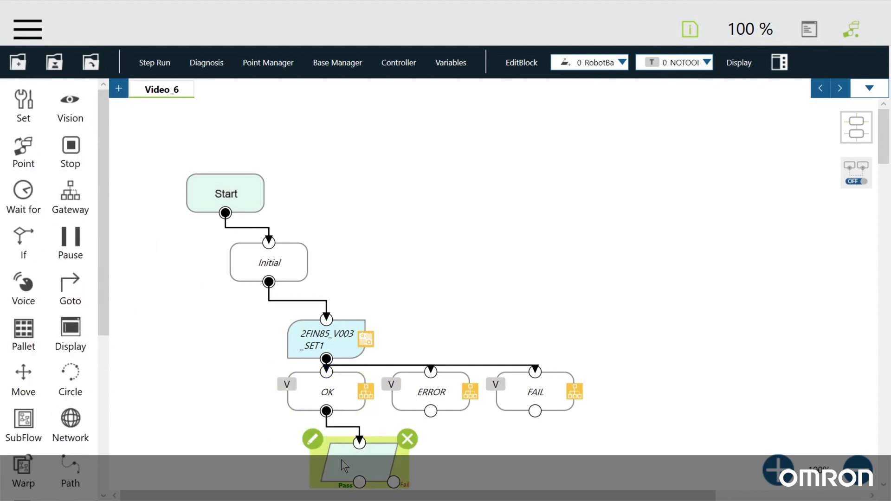
click(312, 439)
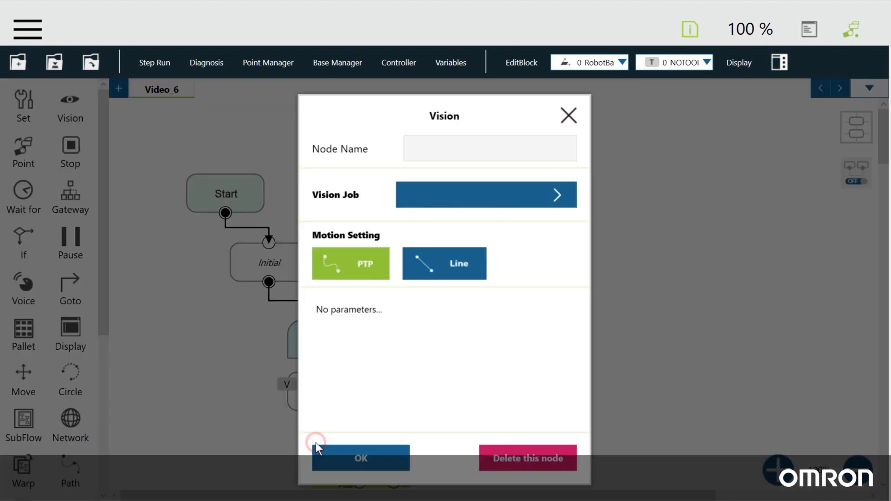
click(485, 194)
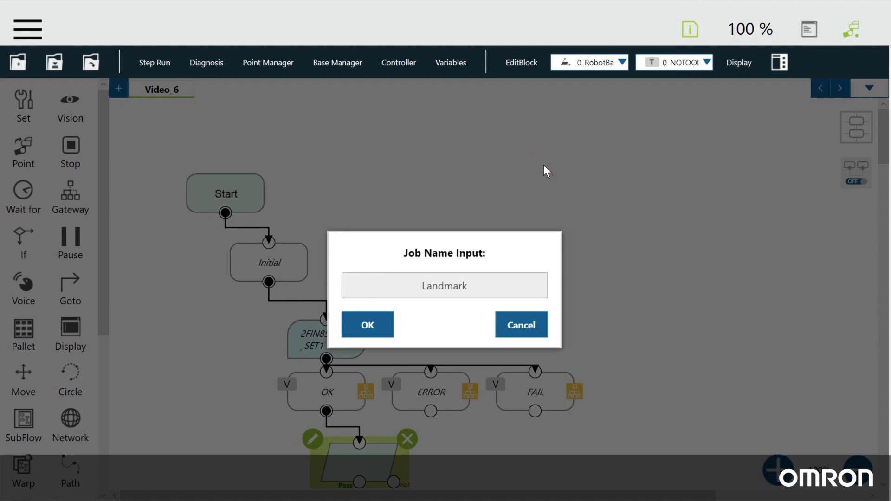
click(443, 285)
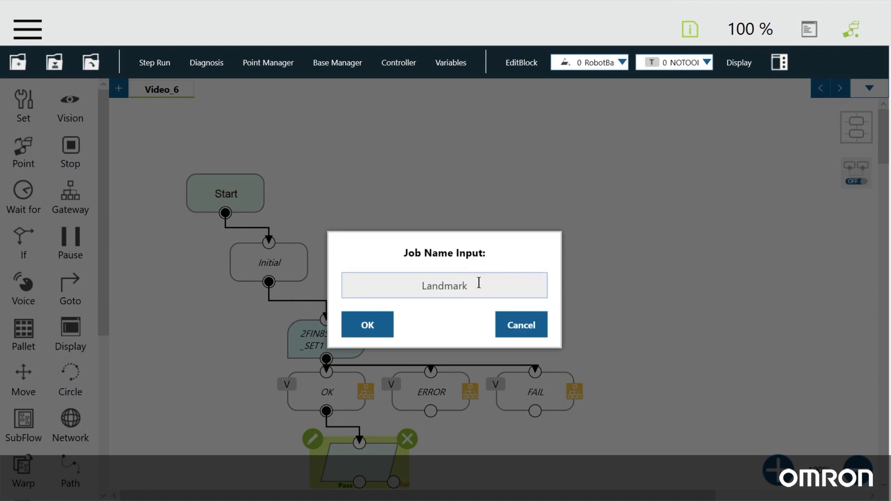
click(366, 325)
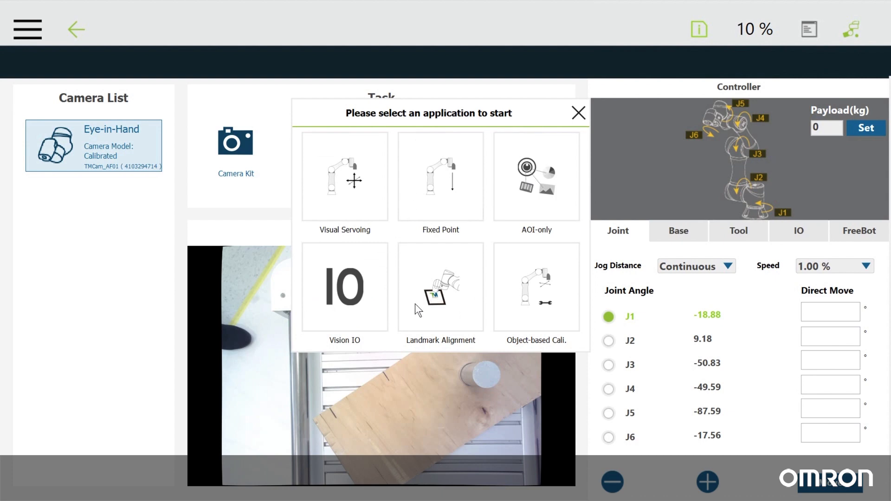
Choose Landmark Alignment with TM-Landmark(Fixed) and accept the current pose as initial position.
click(440, 287)
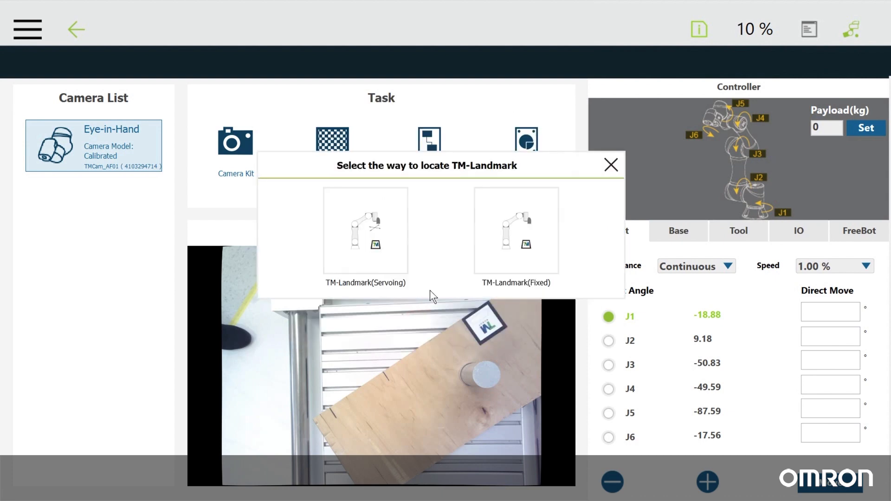
click(515, 229)
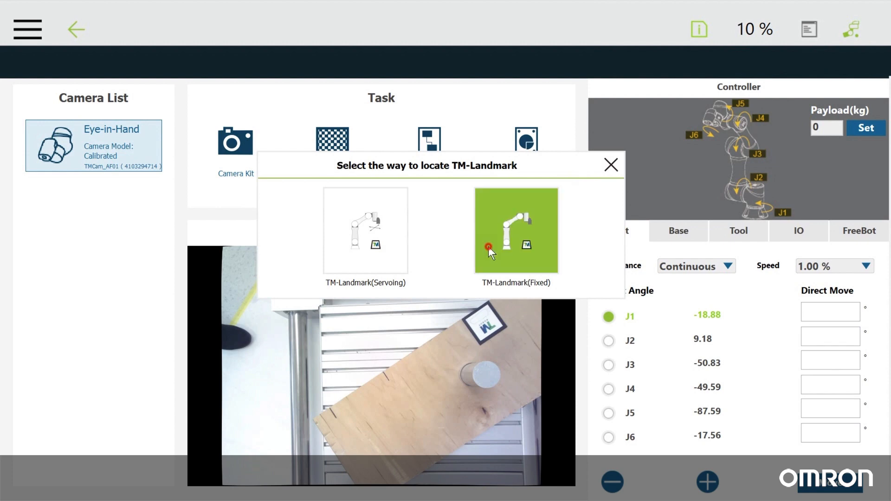
click(515, 229)
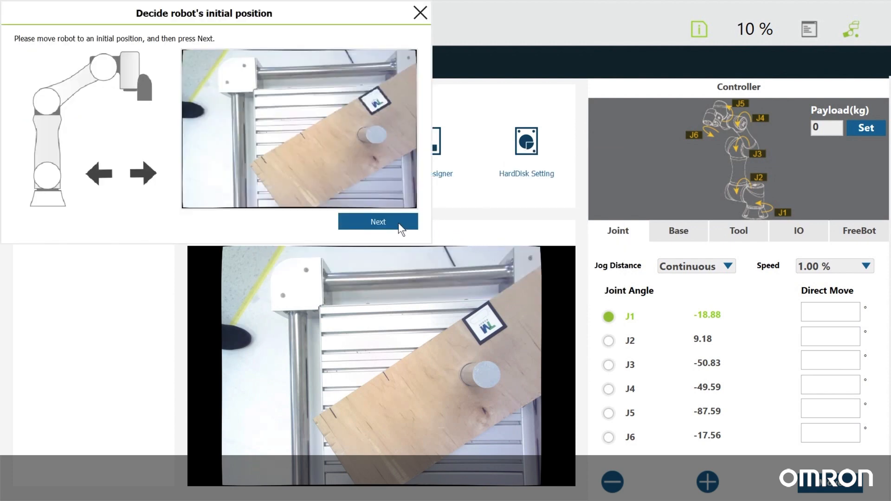
click(377, 222)
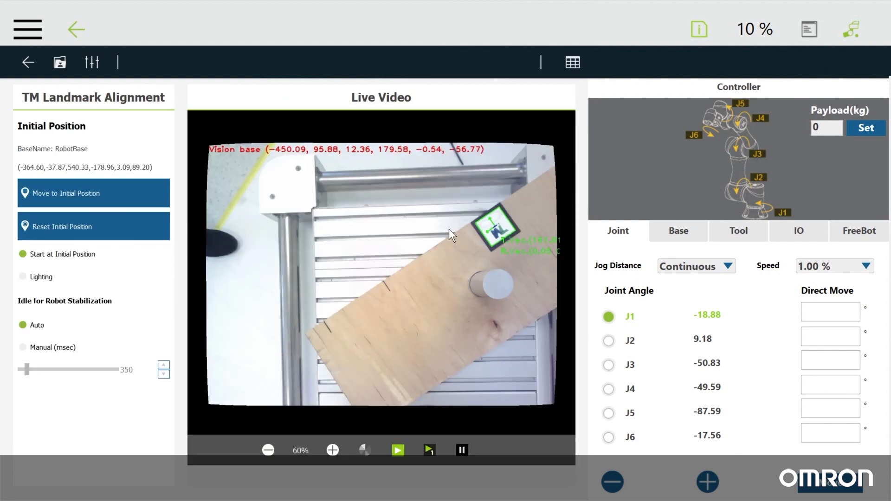
mouse_move(492, 239)
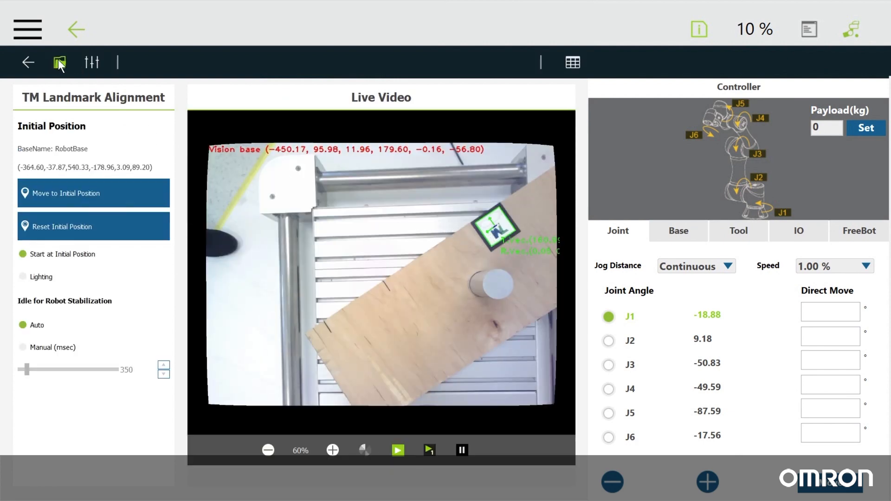
Save the job as Landmark in Video_6, quit the editor and assign it to the Vision node.
click(59, 62)
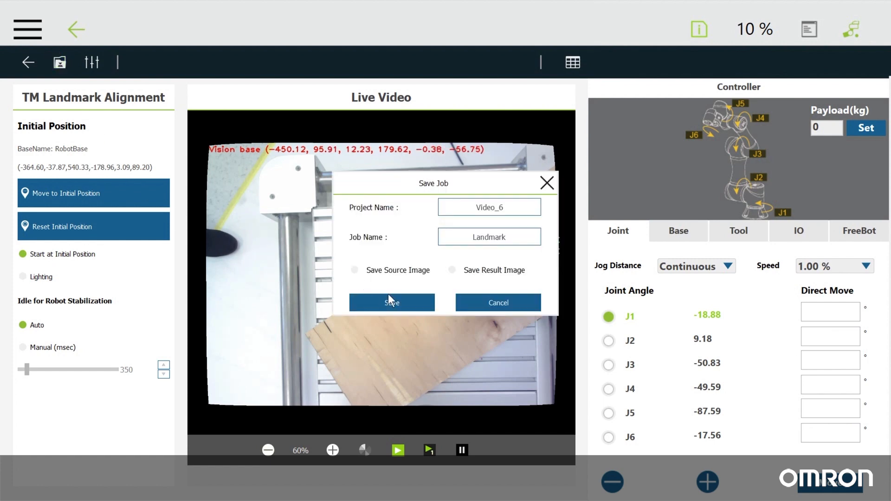
click(392, 302)
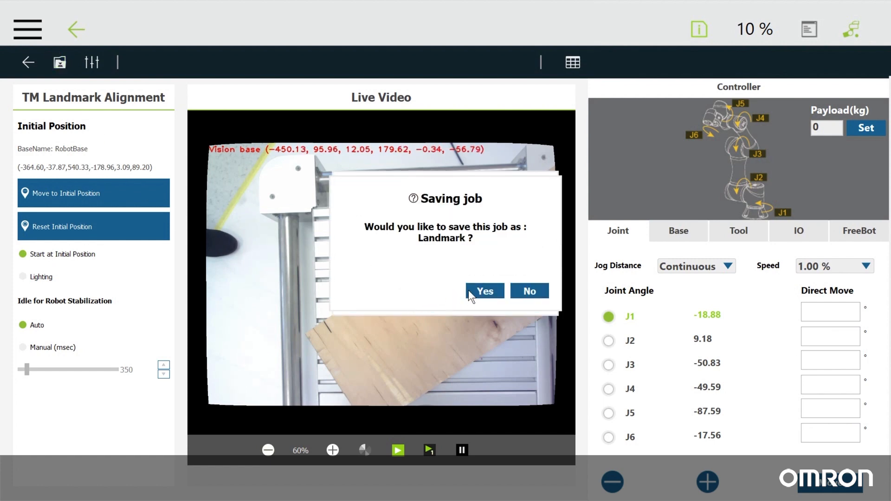
click(485, 291)
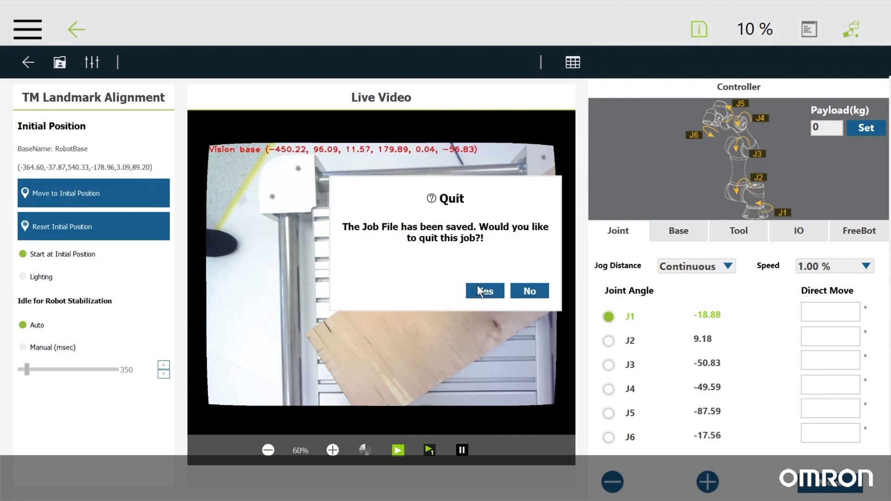
click(485, 291)
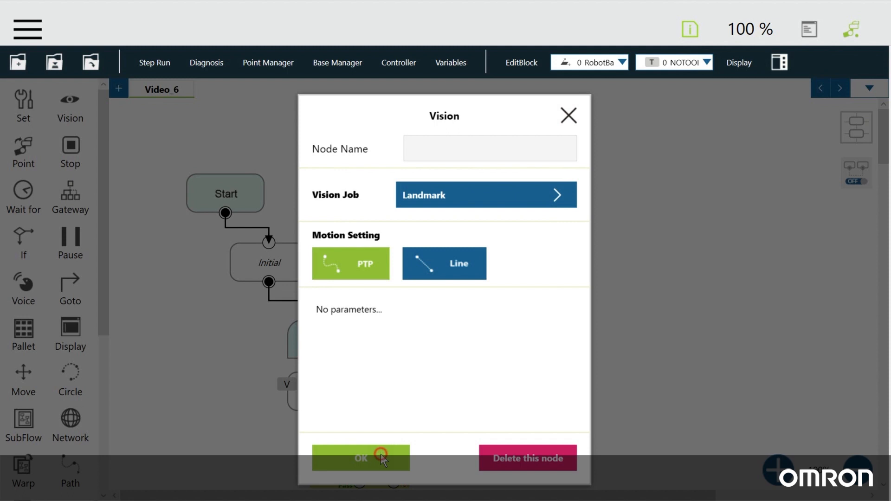
click(360, 458)
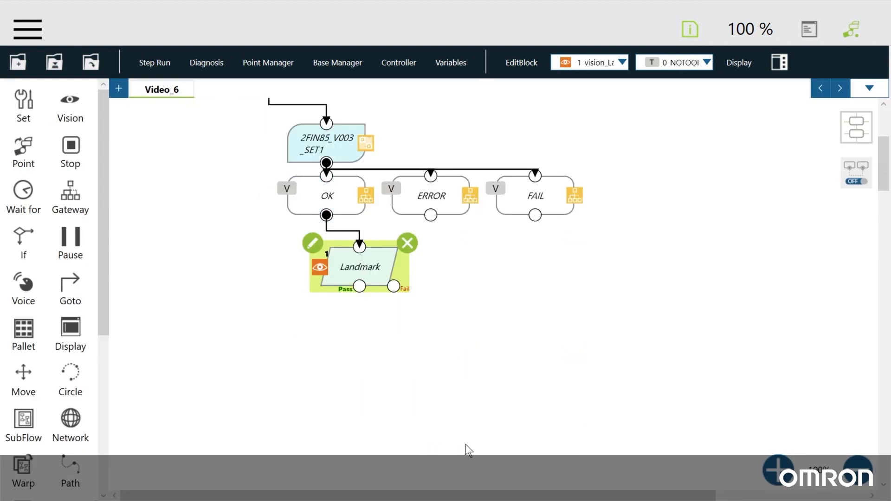
mouse_move(321, 270)
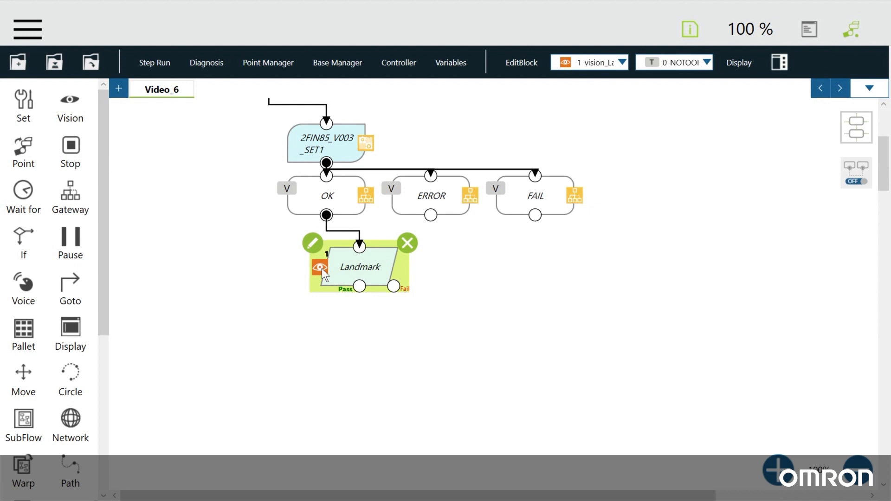
mouse_move(483, 148)
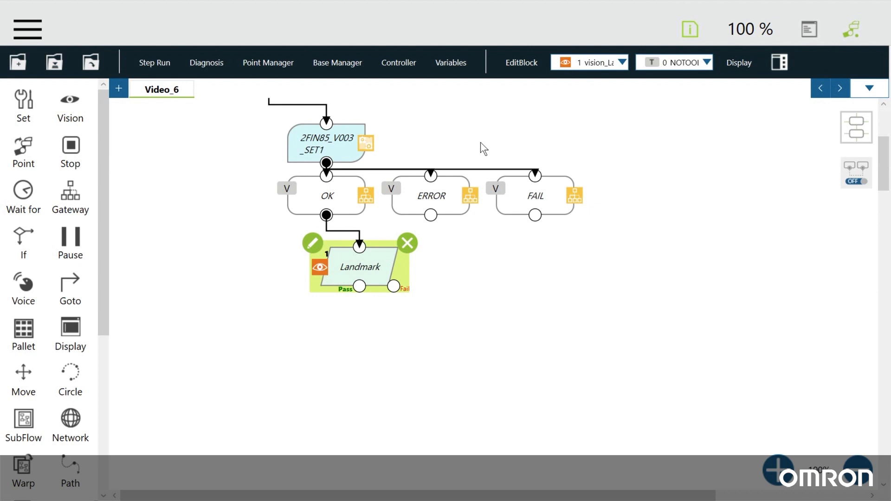
Select vision_Landmark as the current base from the base list.
click(621, 62)
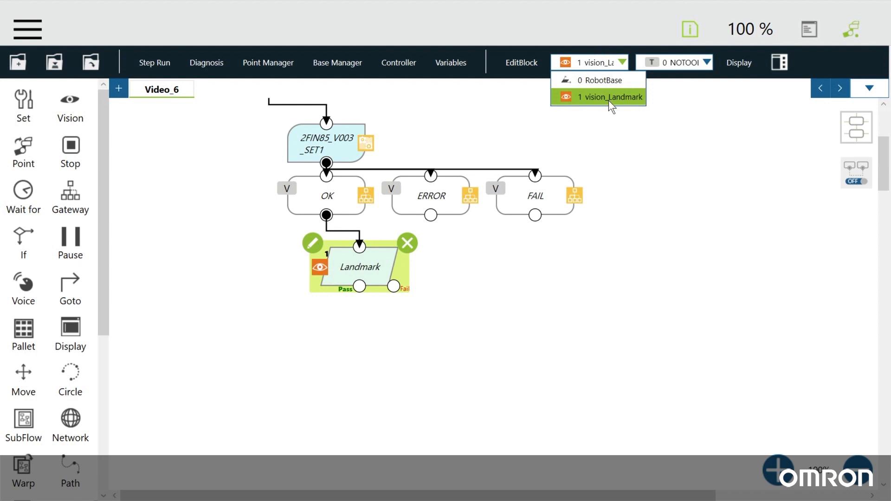
mouse_move(612, 107)
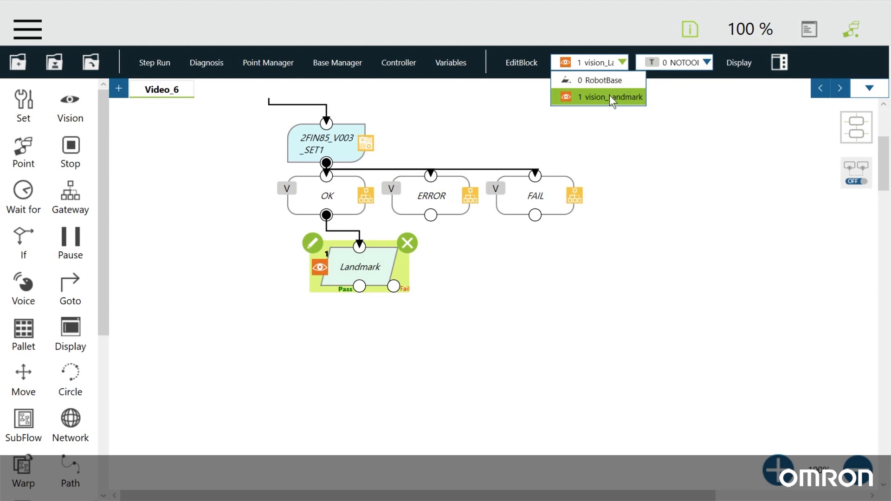
click(597, 96)
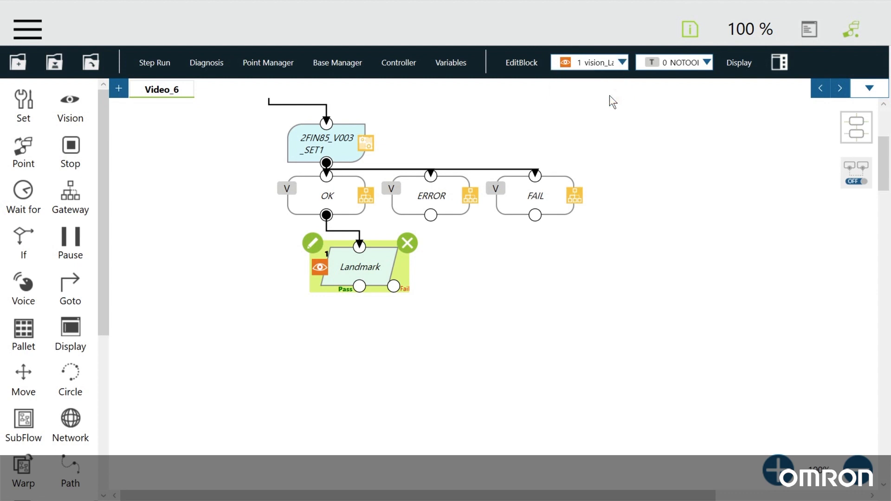
mouse_move(377, 280)
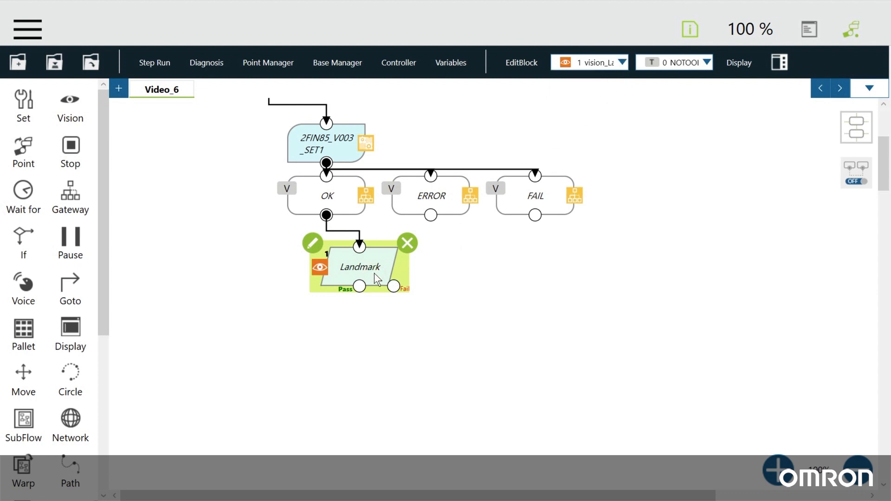
mouse_move(340, 267)
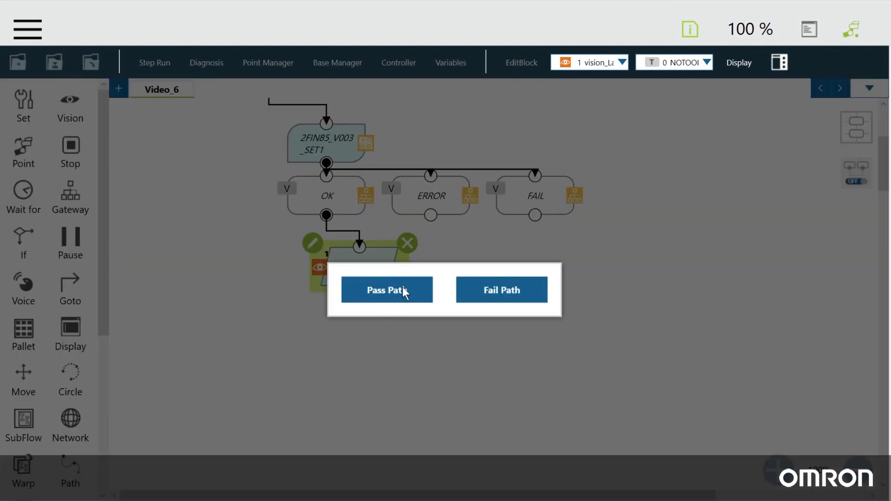
Attach a Point node to Landmark's pass path and name it Pick.
click(386, 290)
text(Pic)
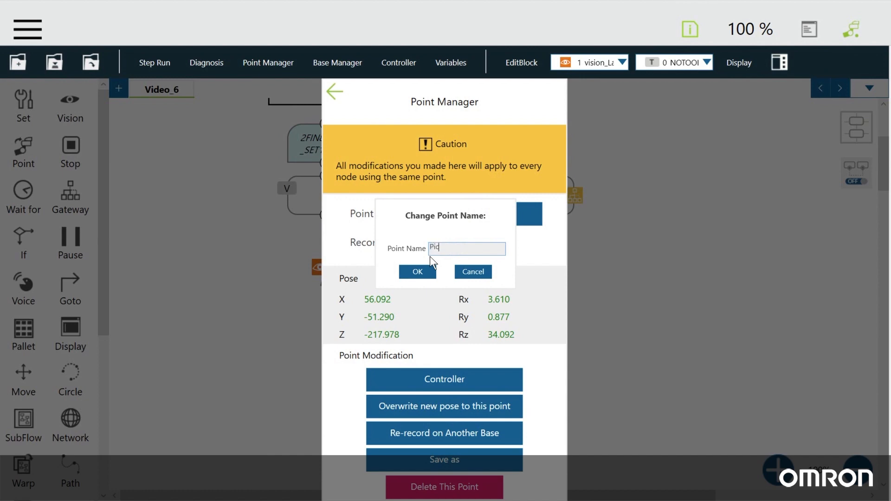
text(k)
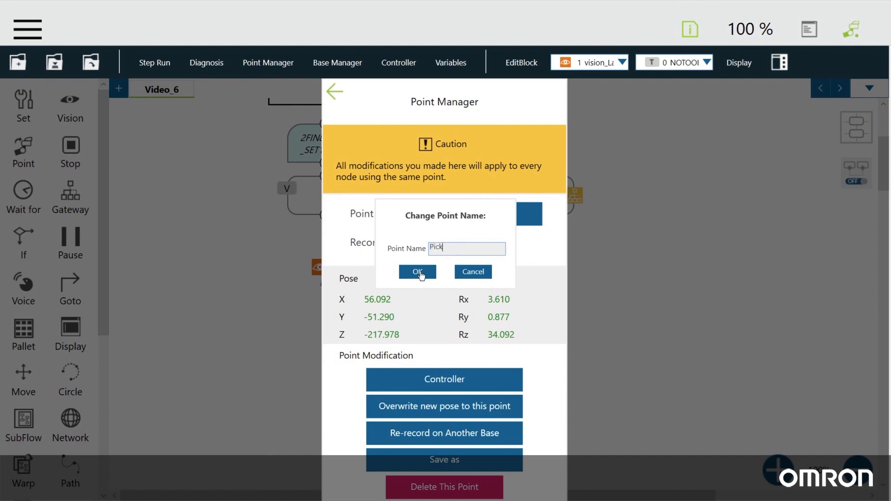
click(417, 272)
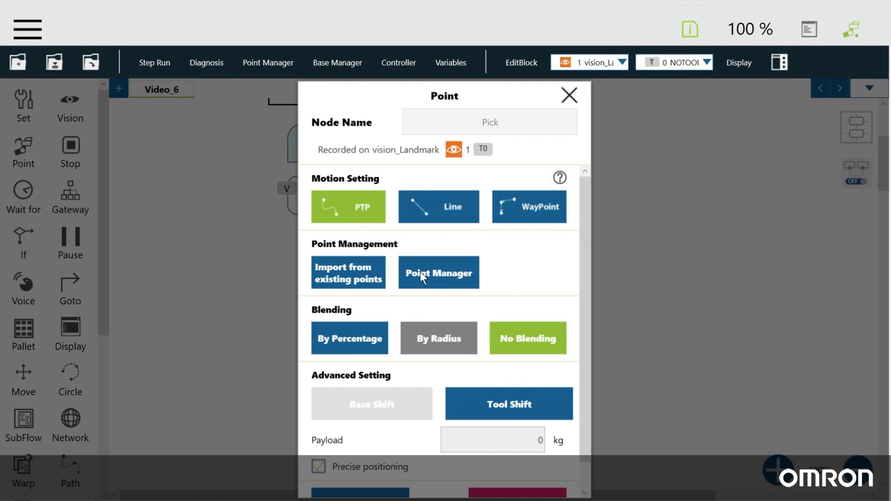
click(568, 96)
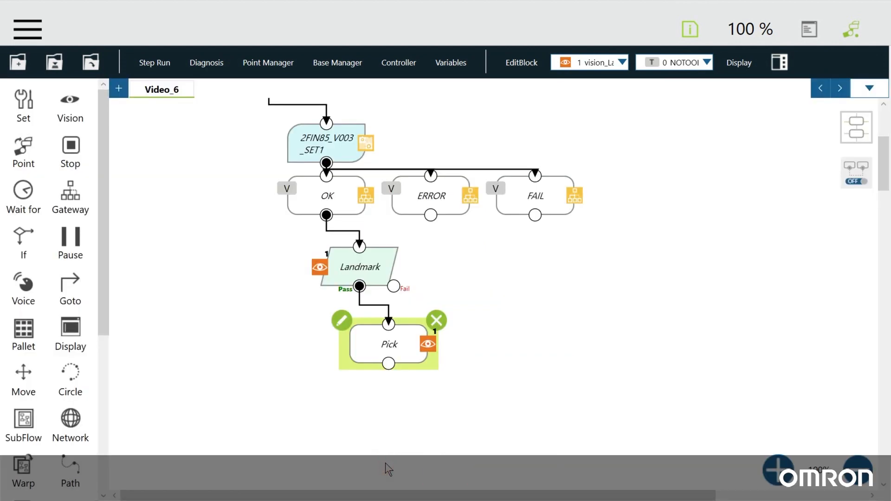
mouse_move(434, 349)
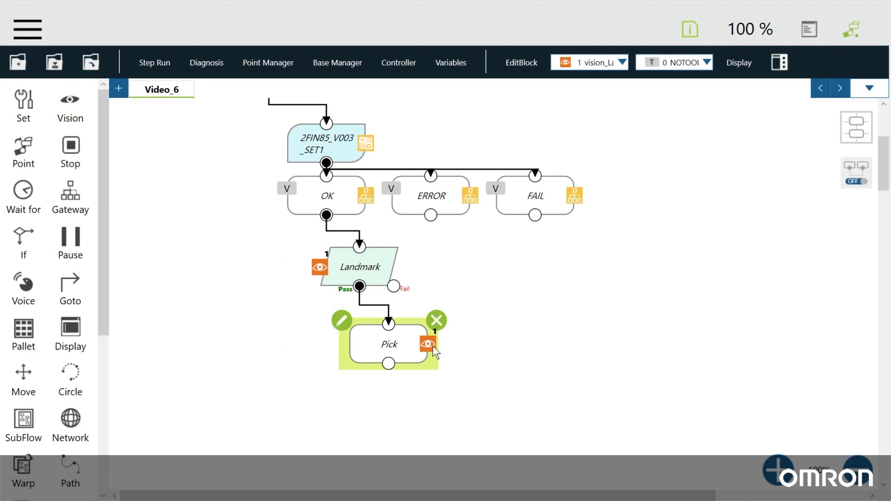
mouse_move(51, 460)
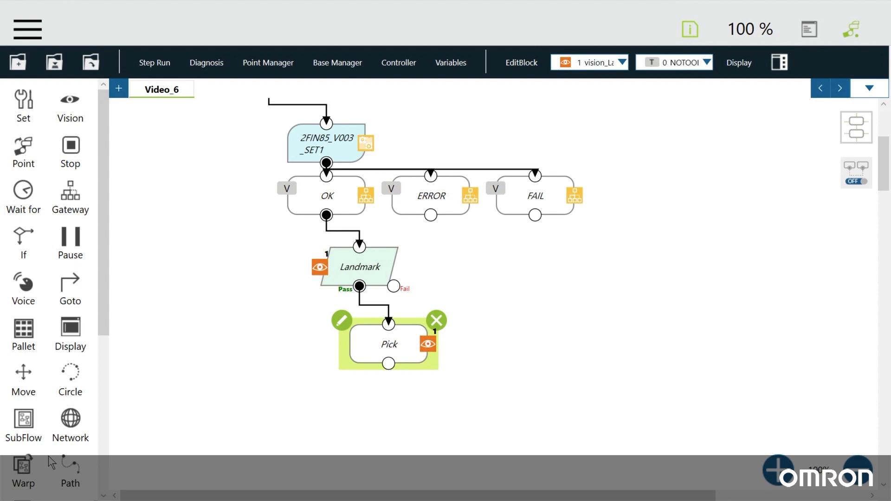
Add a grip node under Pick and a Move1 node with Z offset -200 mm on its OK branch.
scroll(down, 3)
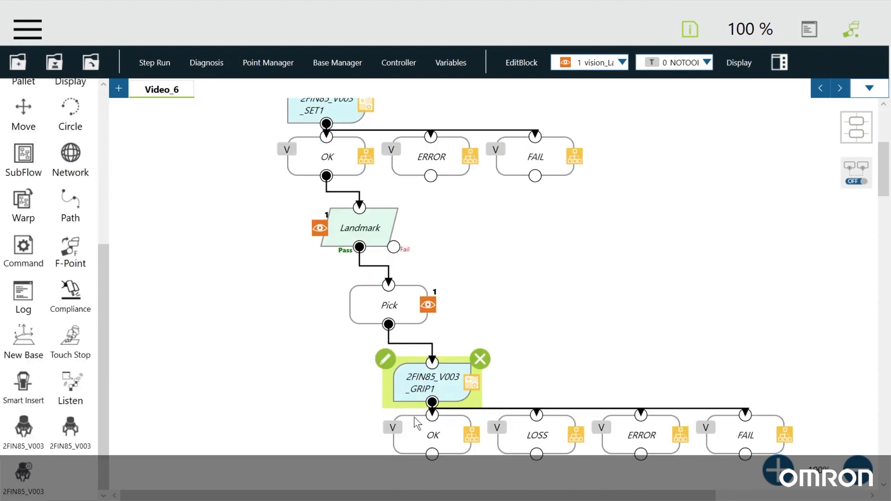
scroll(down, 3)
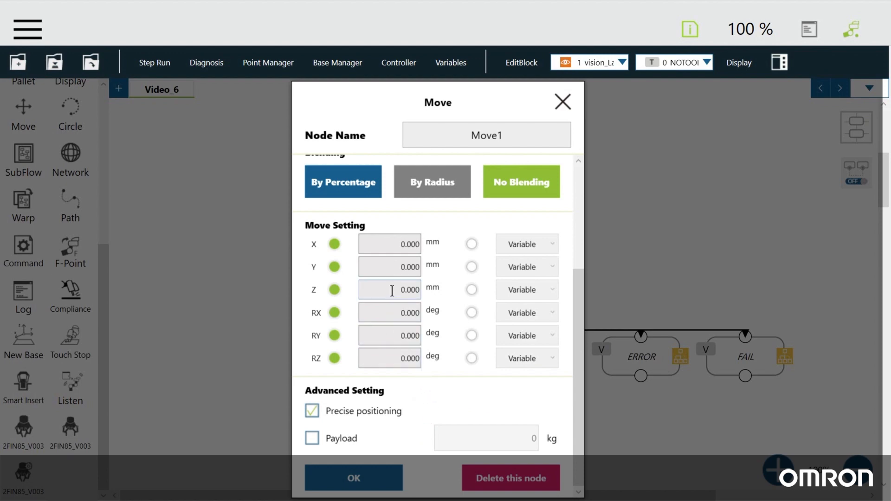
text(-200)
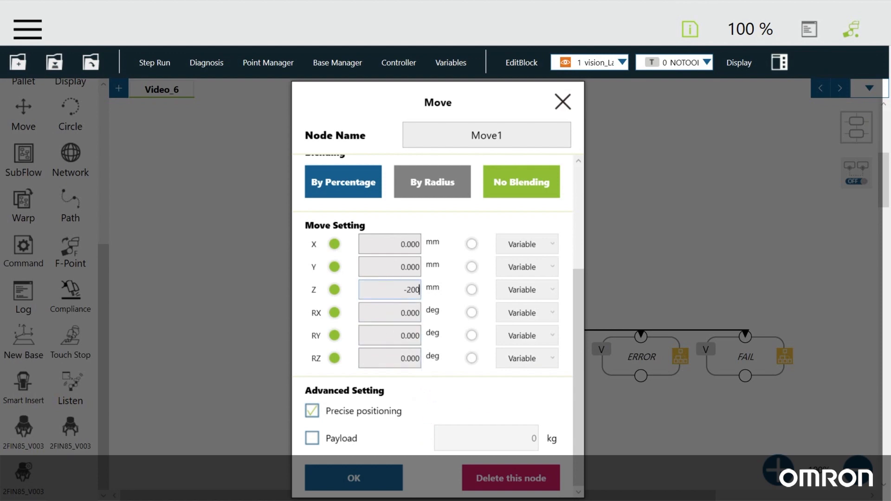
click(353, 477)
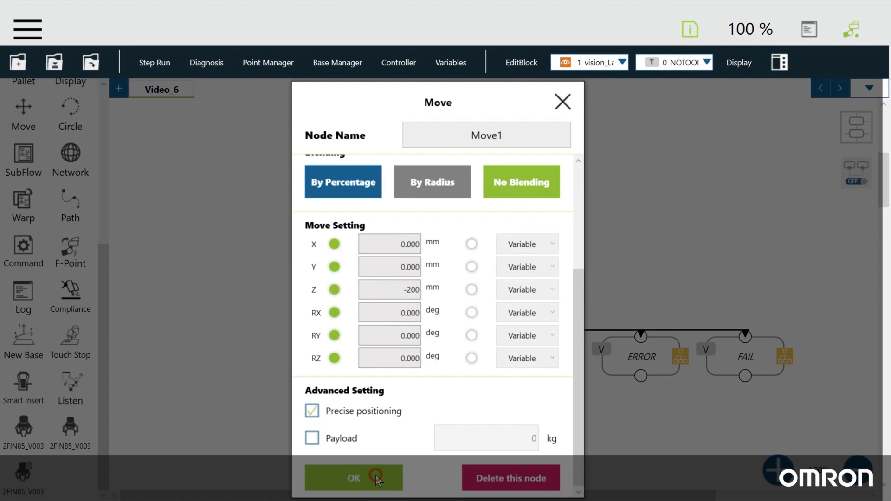
click(352, 477)
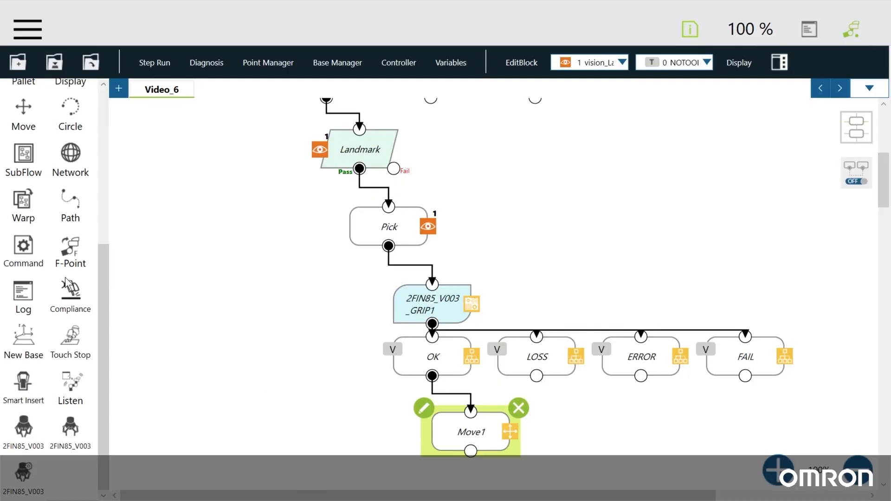
Add a Point node under Move1 and rename its point from P3 to Place.
scroll(up, 3)
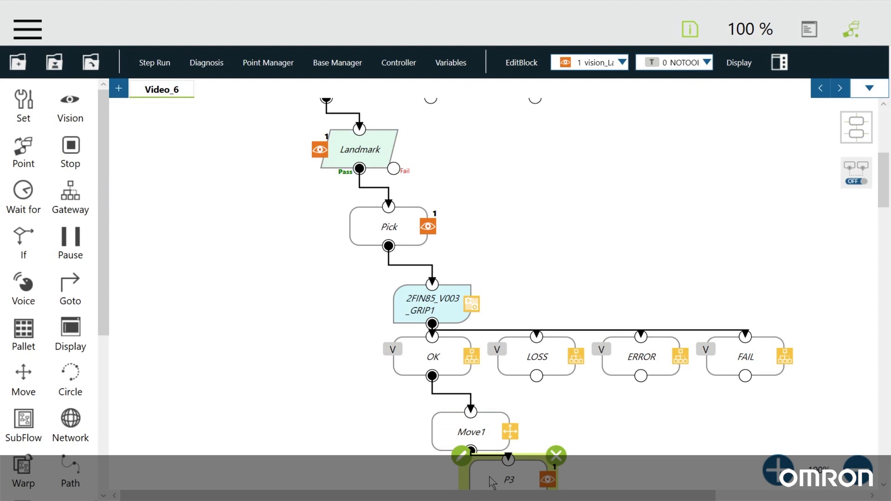
scroll(down, 3)
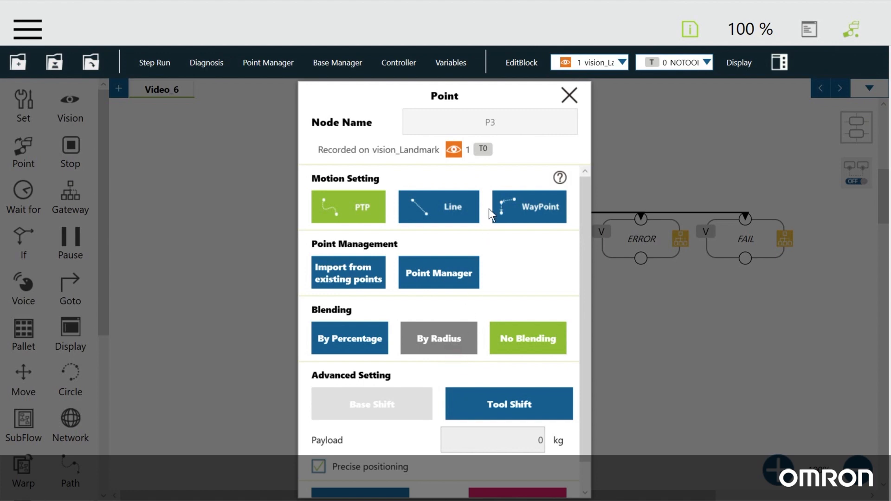
click(438, 272)
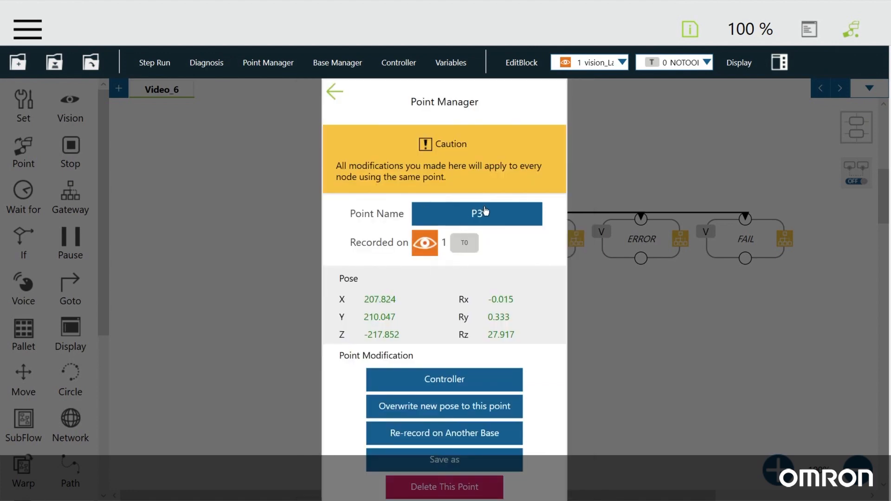
click(476, 213)
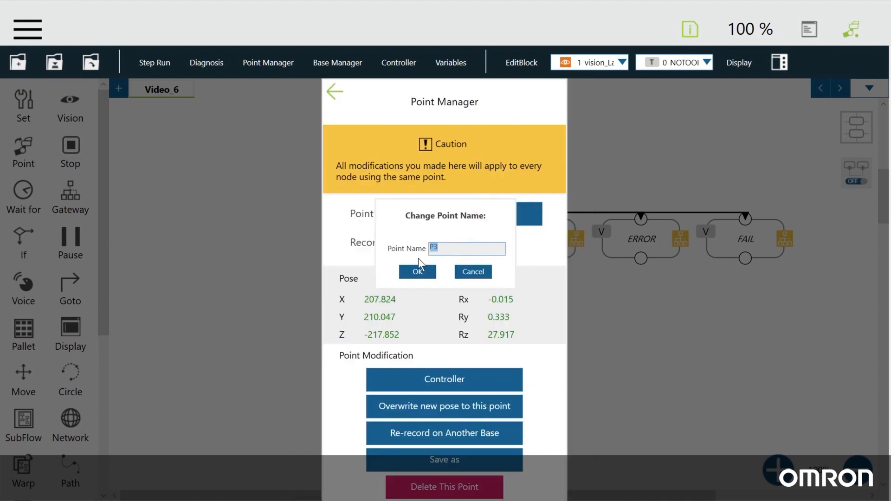
text(Place)
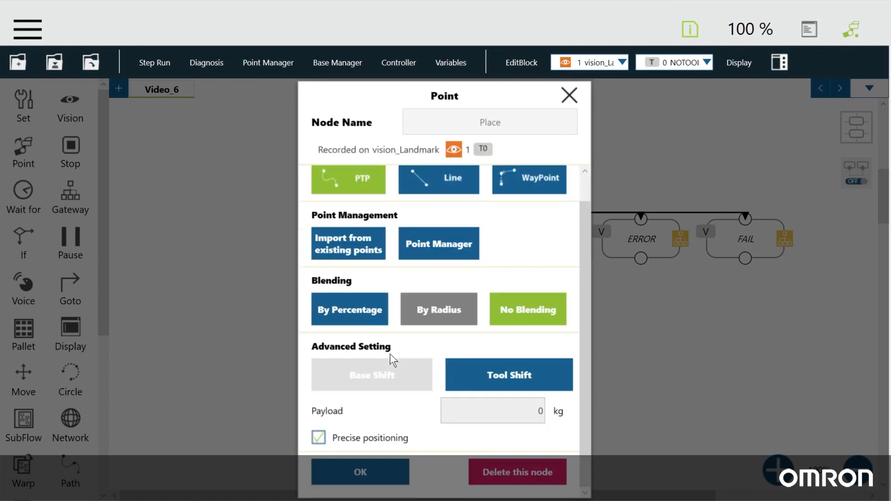
click(360, 472)
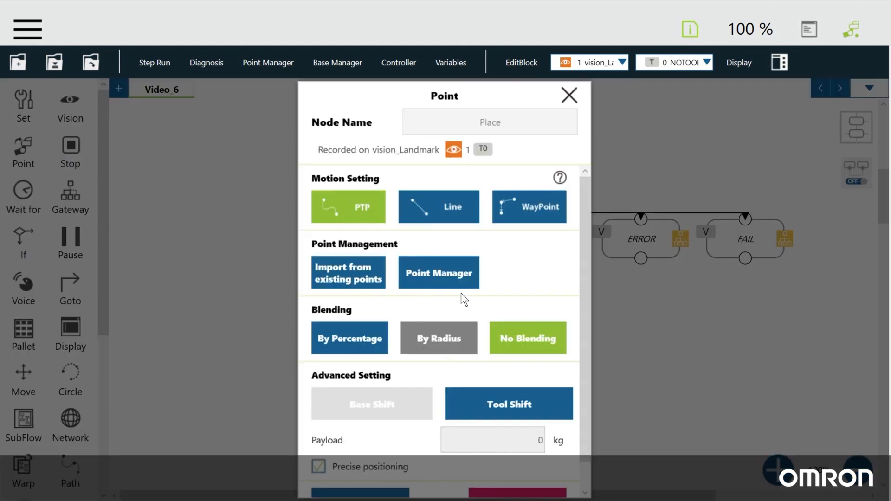
Reopen Point Manager to verify the name Place and return.
click(438, 272)
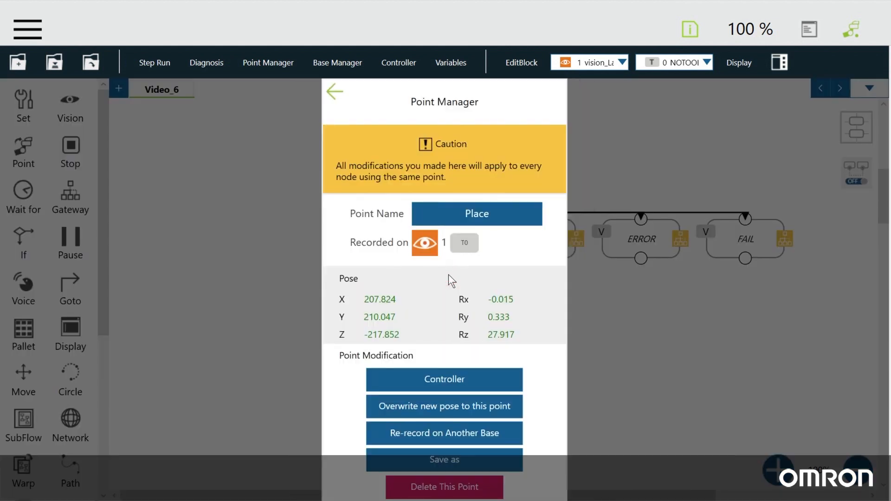
click(443, 433)
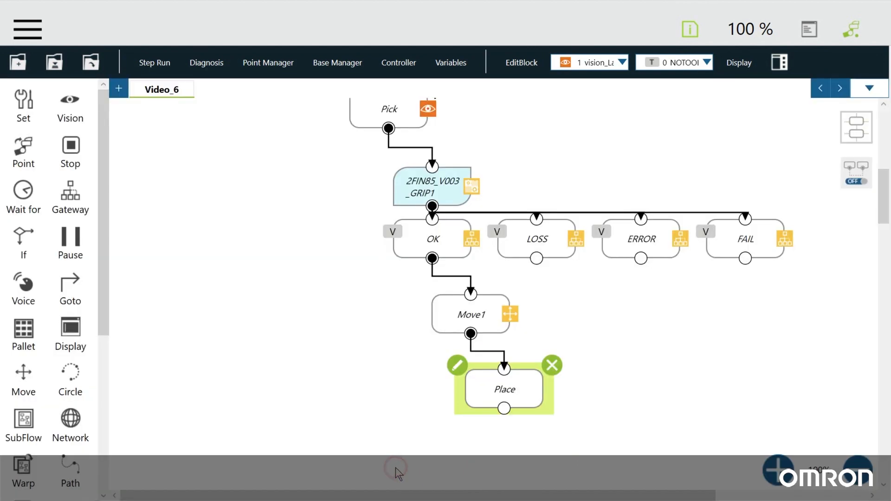
mouse_move(71, 474)
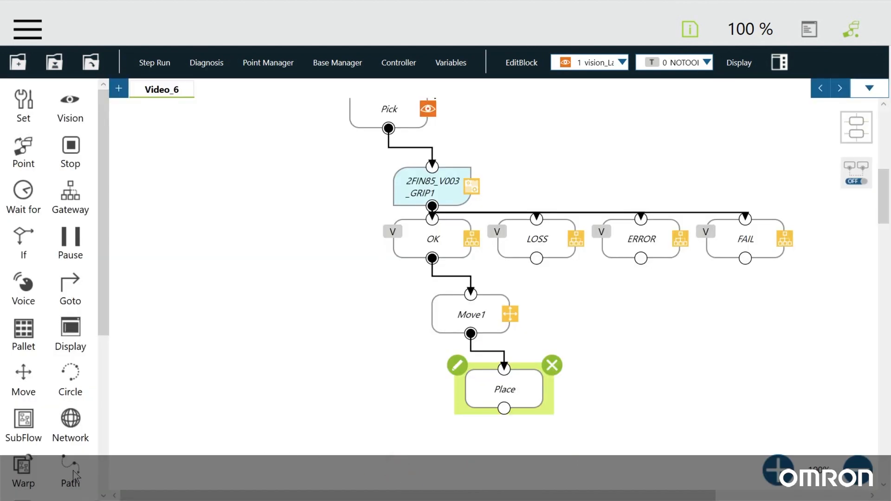
Add a release node under Place and a Move2 node with Z offset -200 mm on its OK branch.
scroll(down, 3)
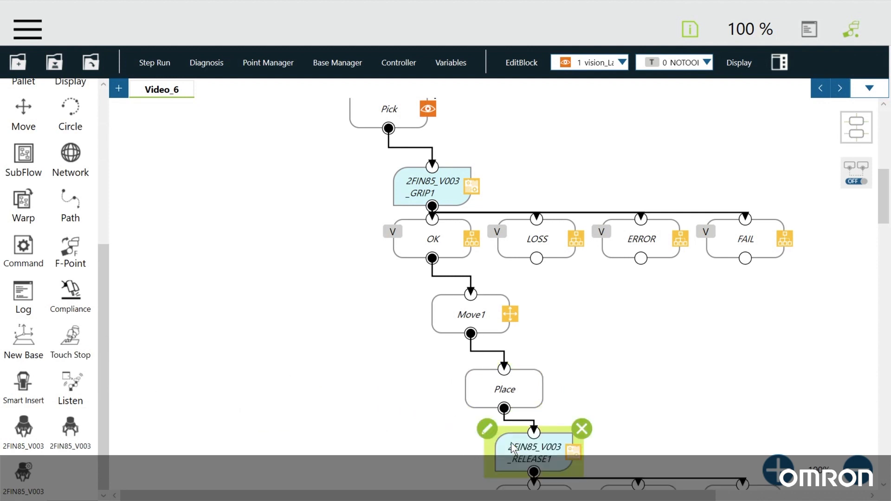
scroll(down, 3)
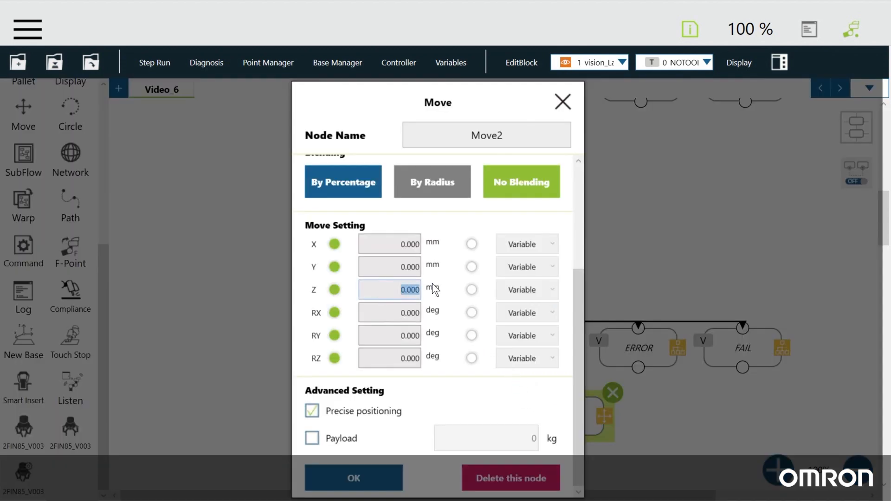
text(-200)
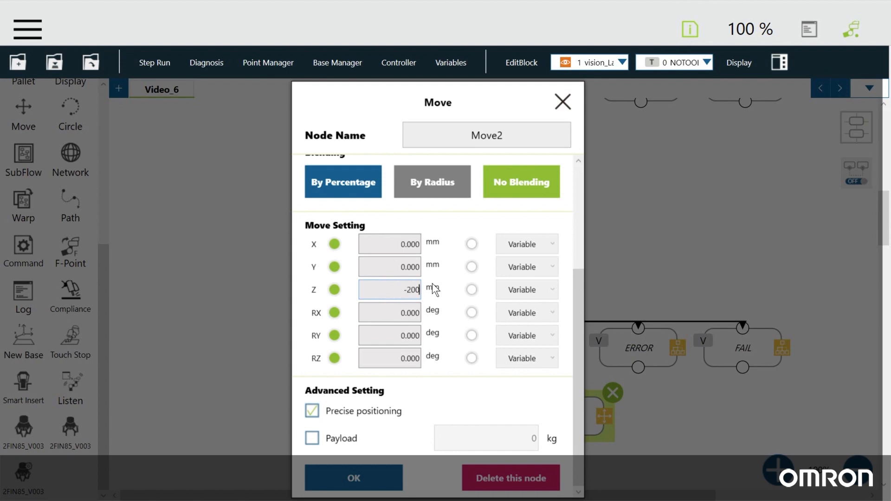
click(353, 478)
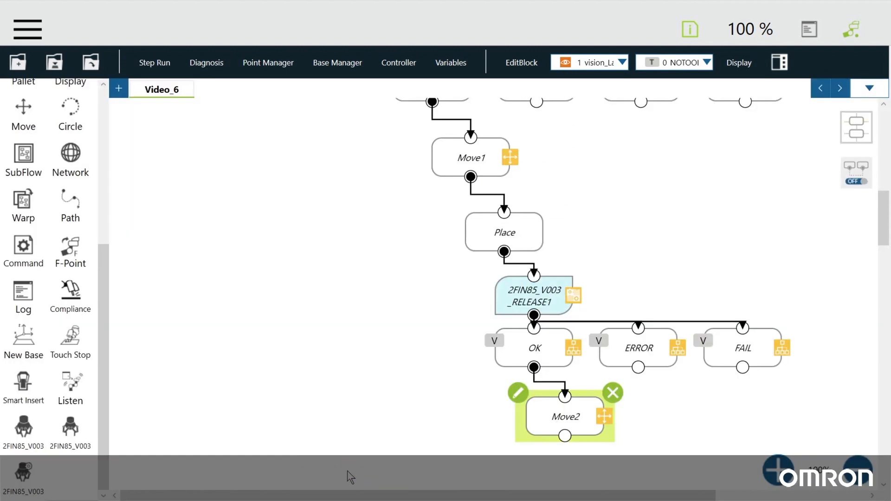